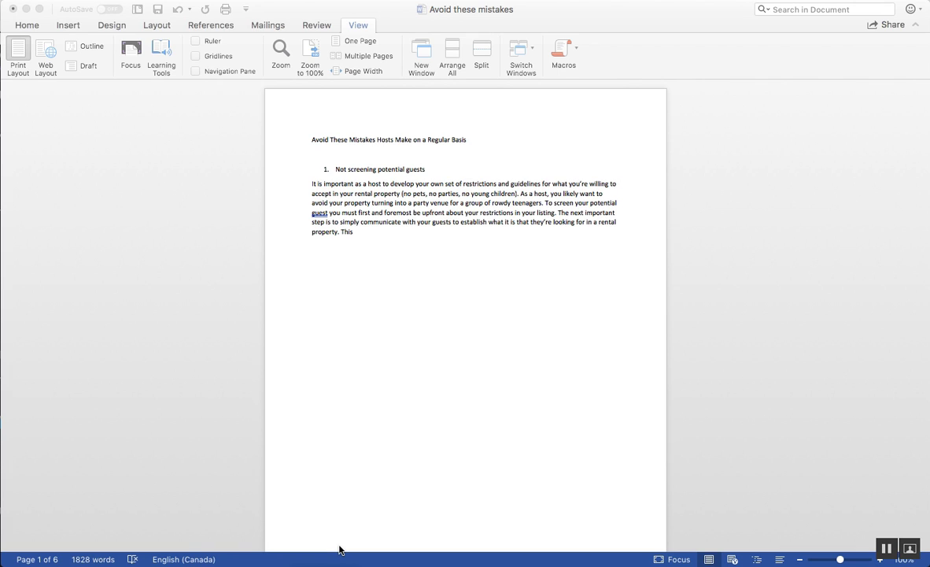
pyautogui.moveTo(384, 466)
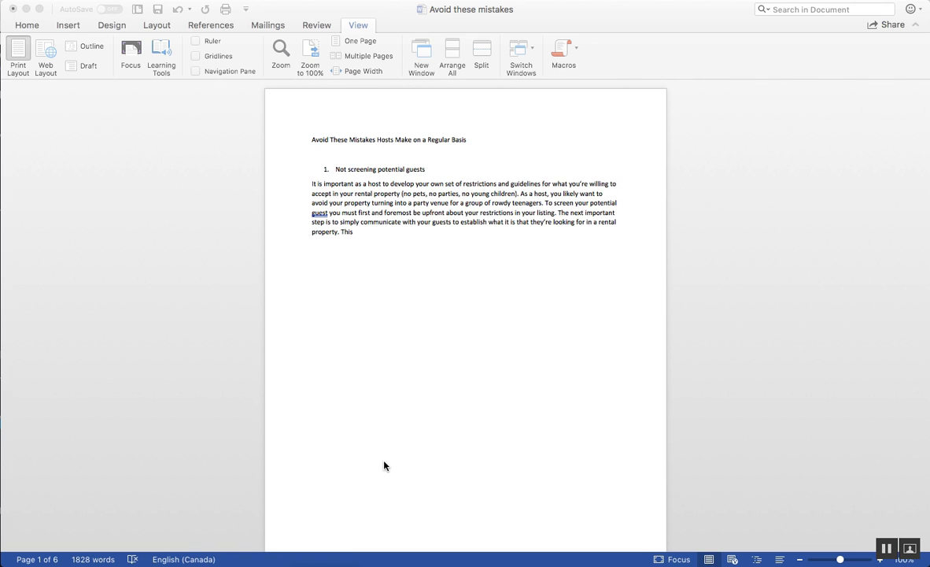
# - Scroll the 'Avoid These Mistakes' document until the blank page after page one is visible
pyautogui.scroll(3)
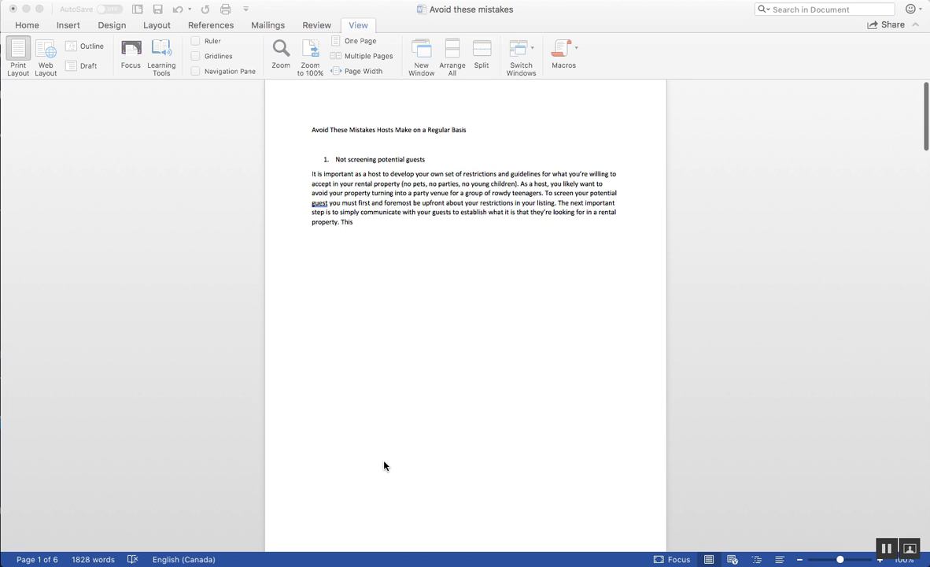
pyautogui.scroll(-3)
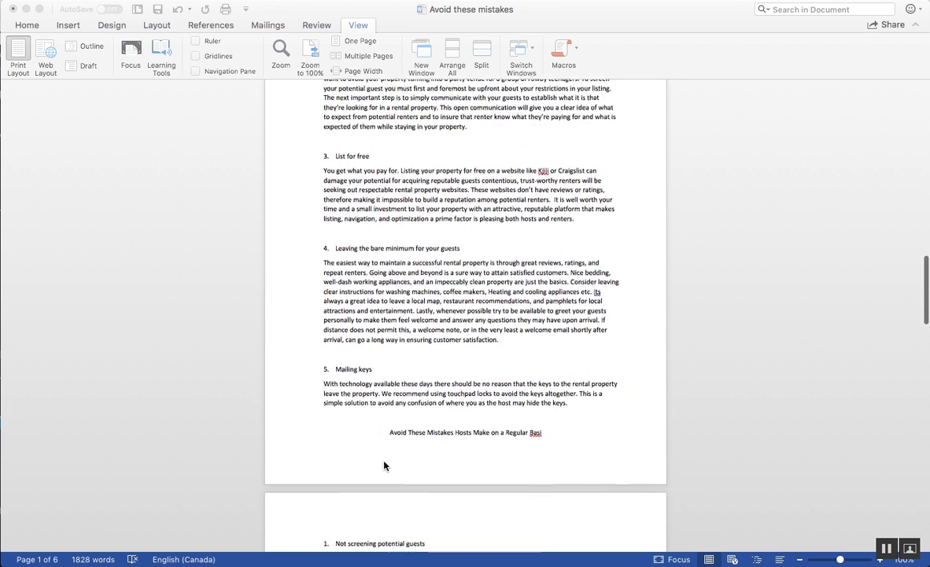
pyautogui.scroll(-3)
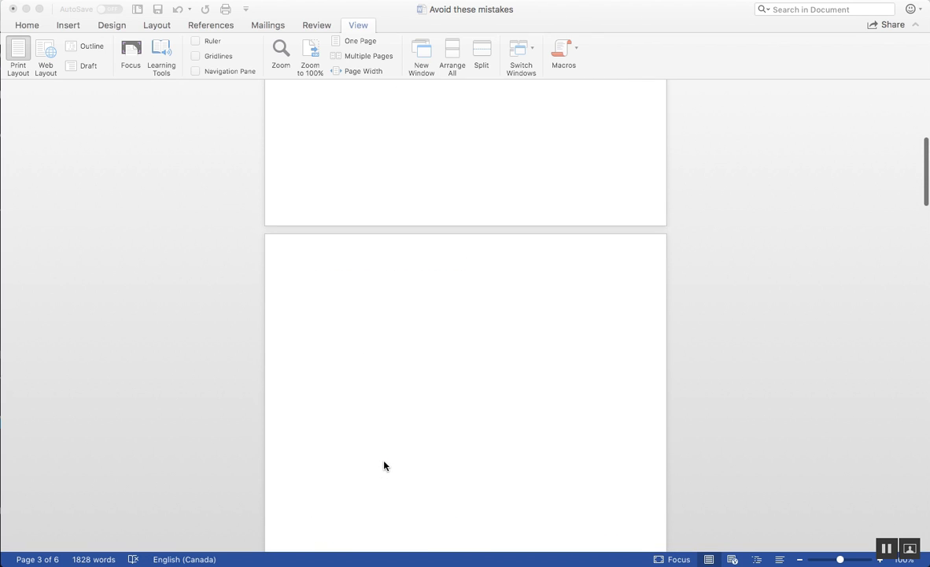
pyautogui.scroll(3)
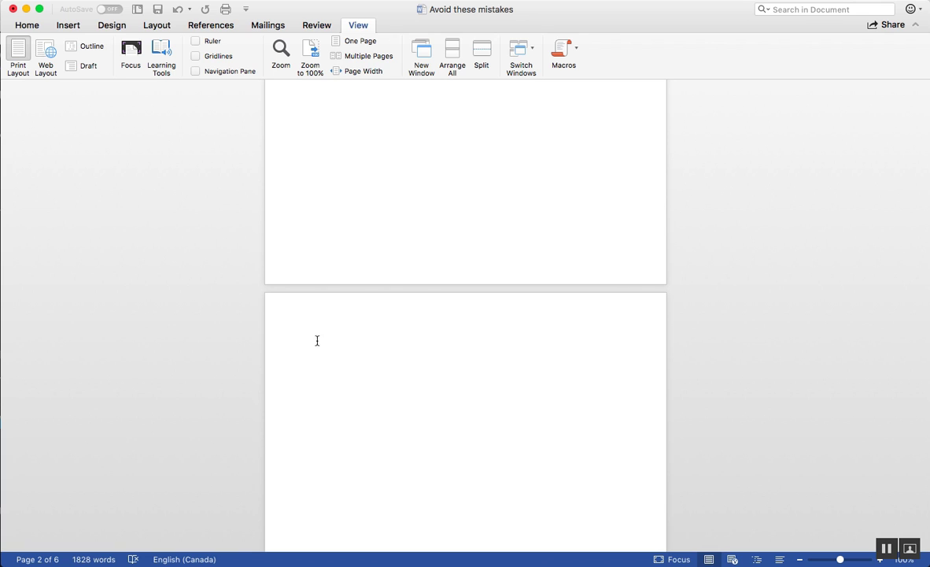
pyautogui.moveTo(313, 343)
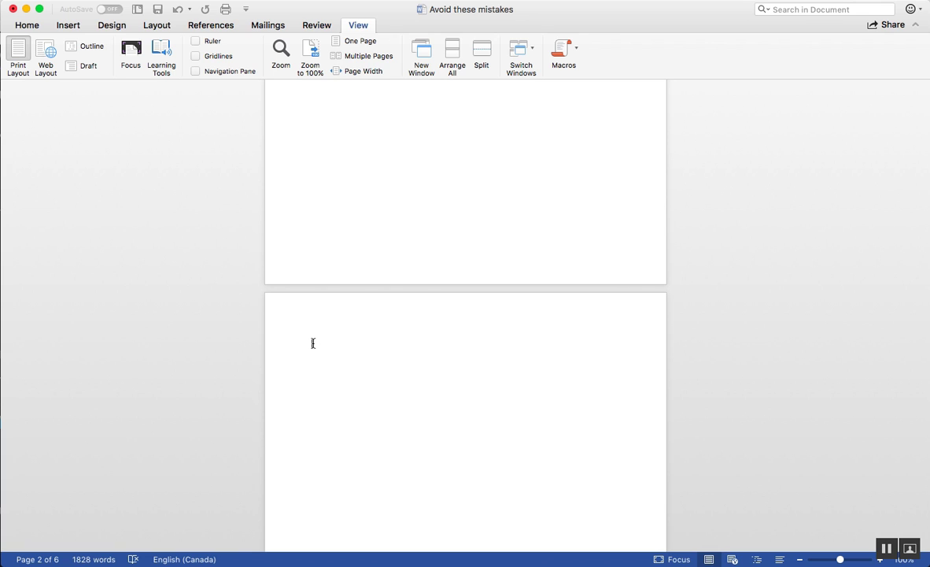
pyautogui.moveTo(308, 352)
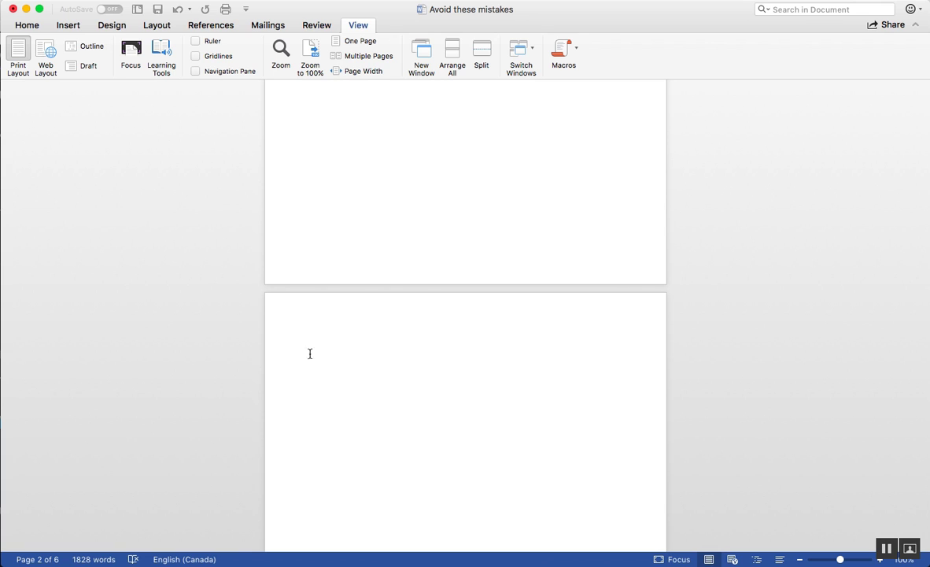
pyautogui.moveTo(309, 388)
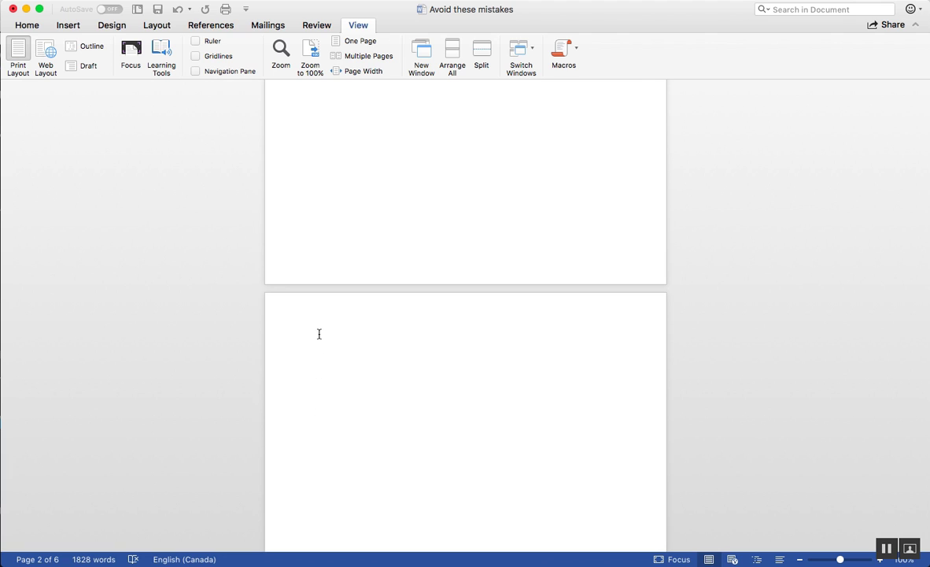
# - Select from the blank page to the next heading and remove it, leaving five pages
pyautogui.click(311, 343)
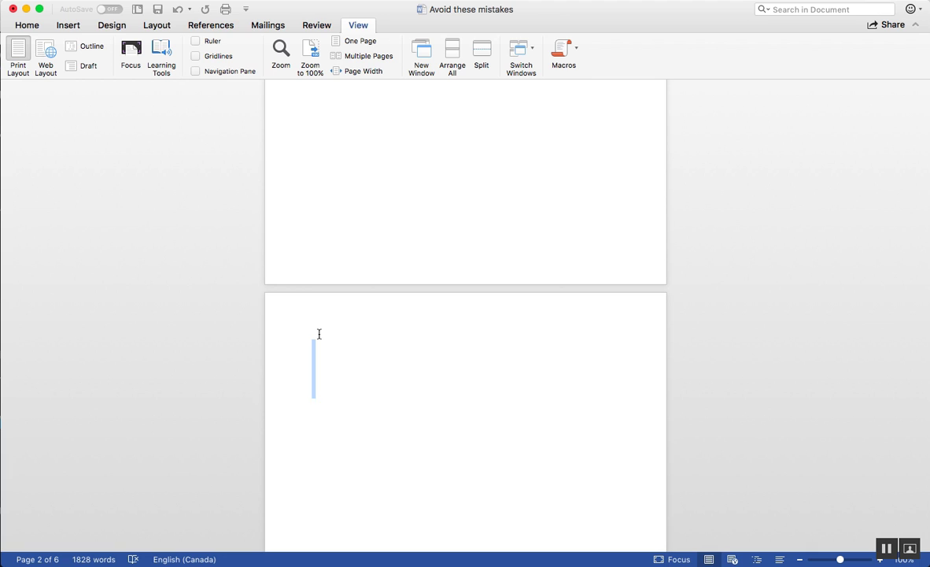
pyautogui.scroll(-3)
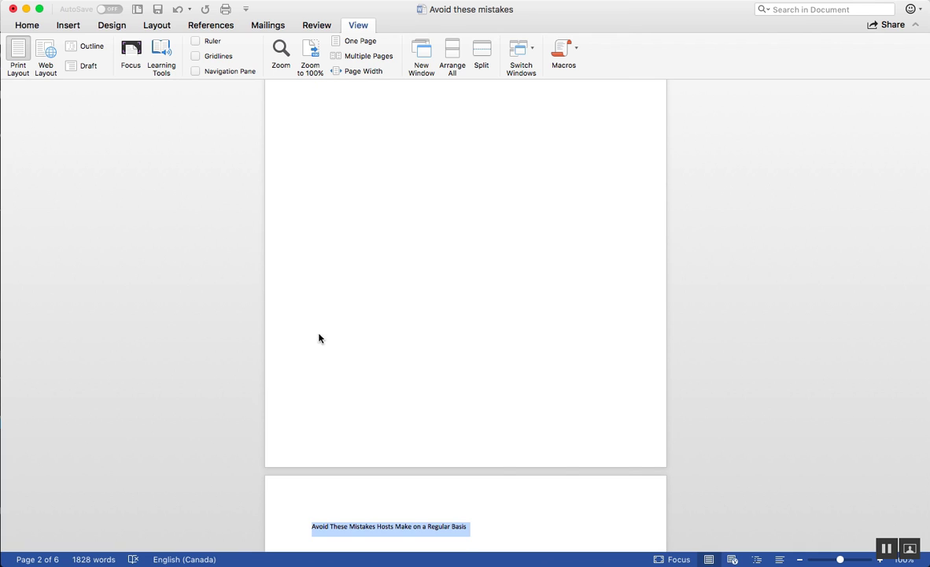
pyautogui.click(318, 334)
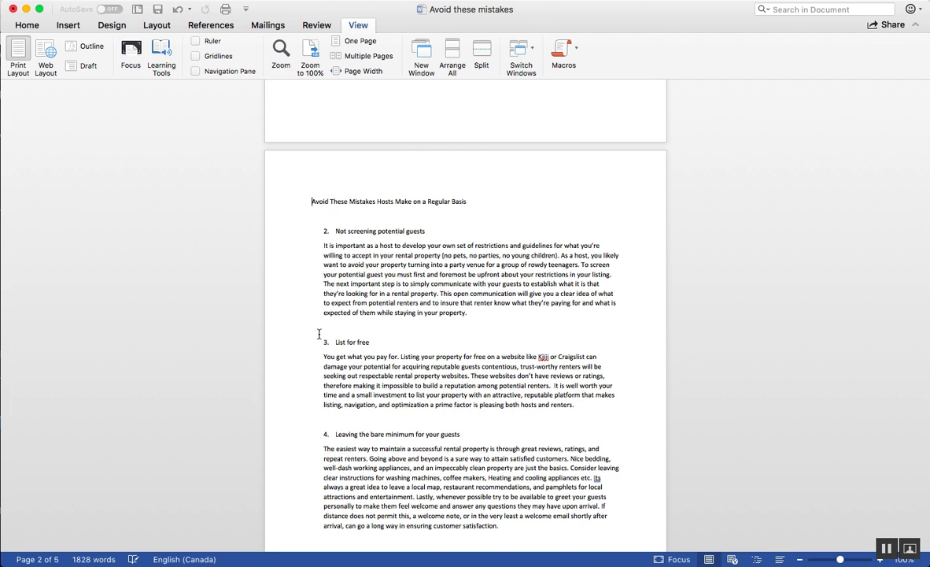
pyautogui.scroll(3)
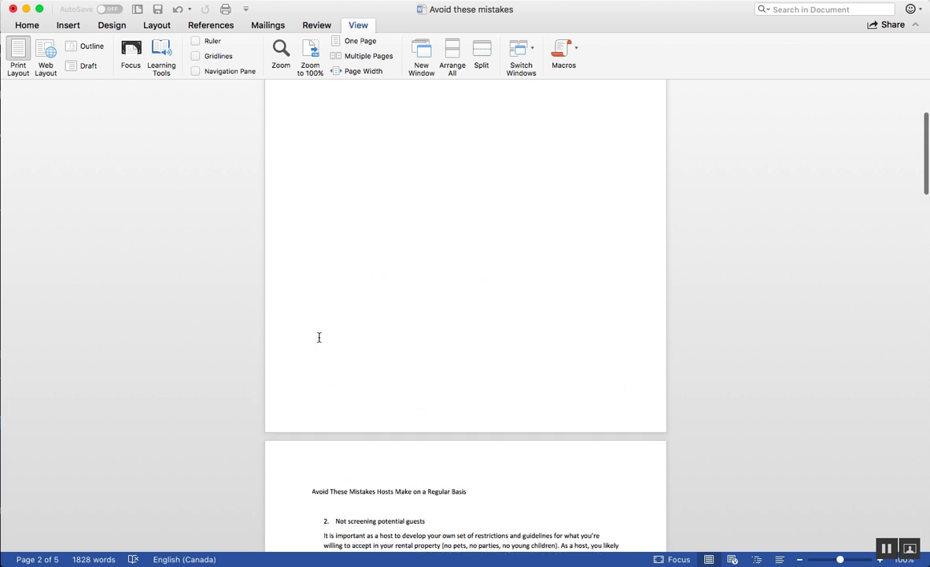
pyautogui.scroll(-3)
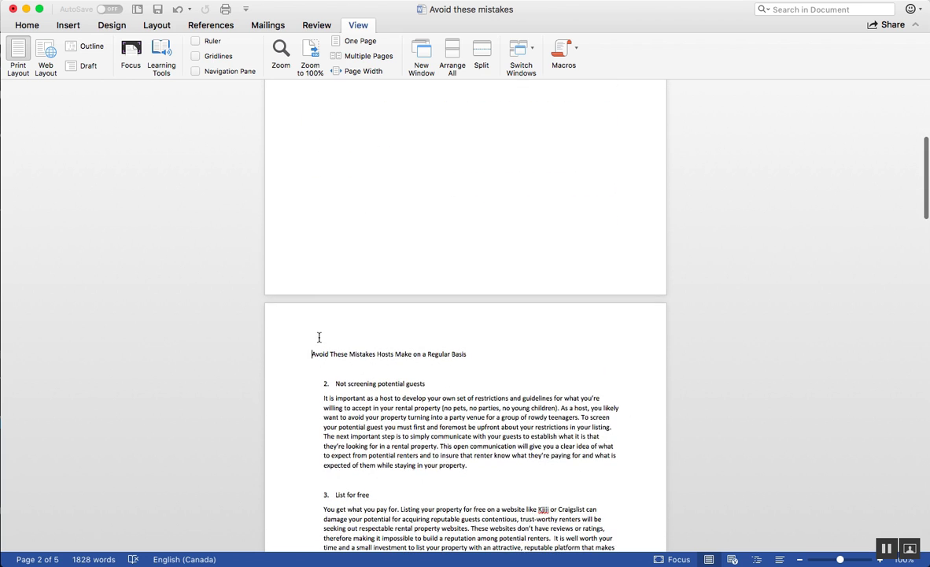